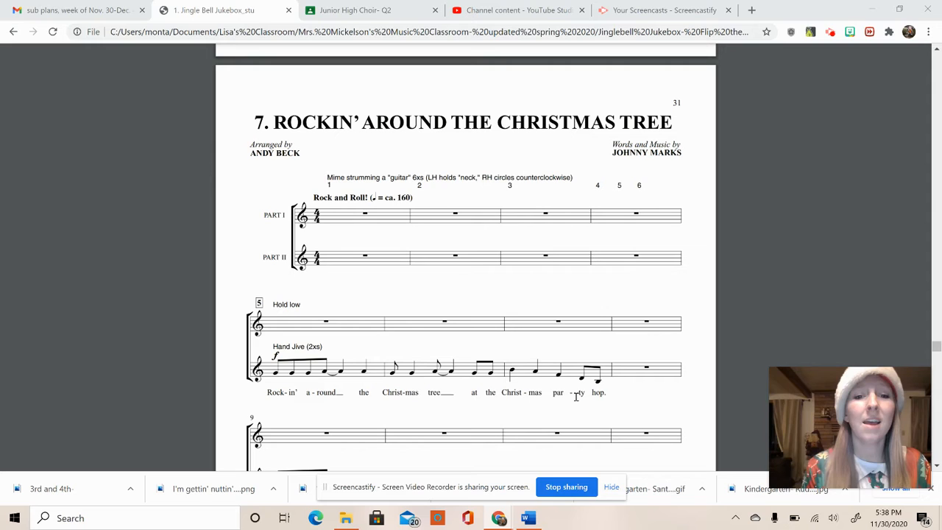
{"action": "mouse_move", "coordinate": [359, 237]}
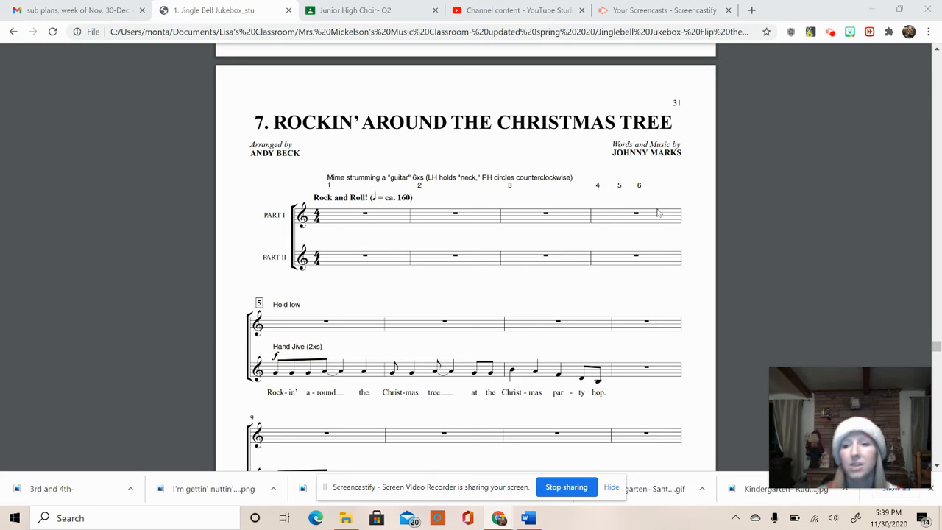
{"action": "mouse_move", "coordinate": [827, 315]}
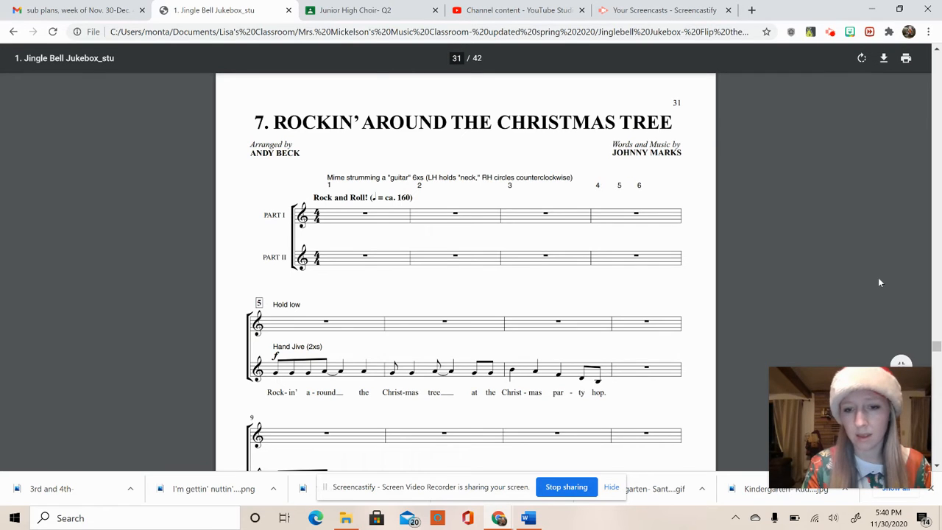
{"action": "scroll", "scroll_direction": "down", "scroll_amount": 3}
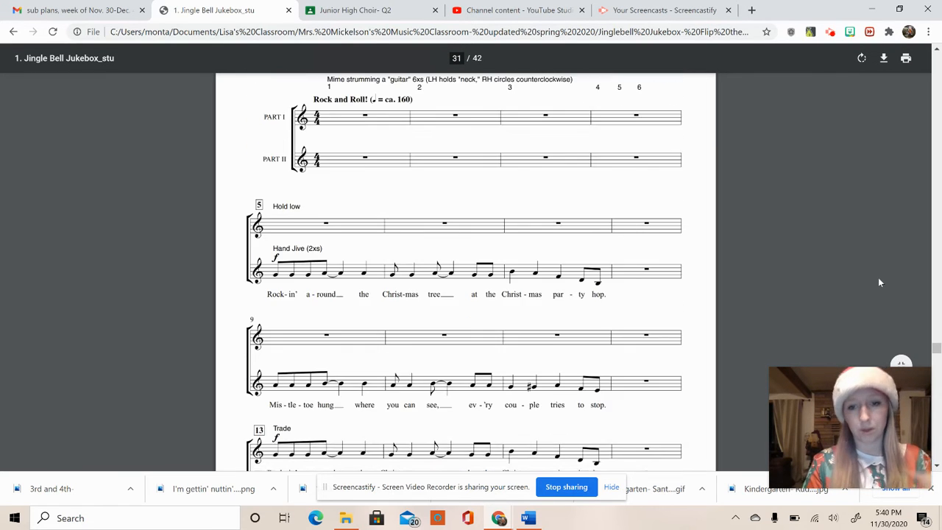
{"action": "scroll", "scroll_direction": "down", "scroll_amount": 3}
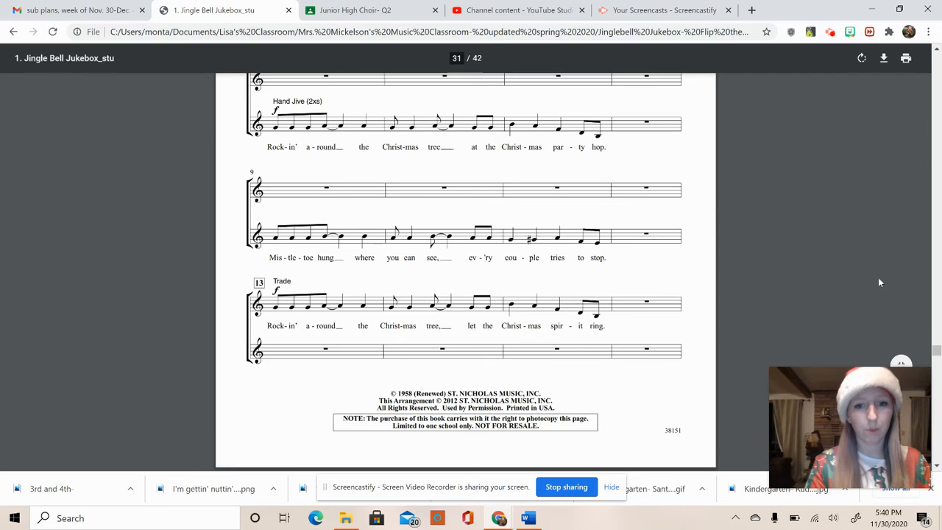
{"action": "scroll", "scroll_direction": "down", "scroll_amount": 3}
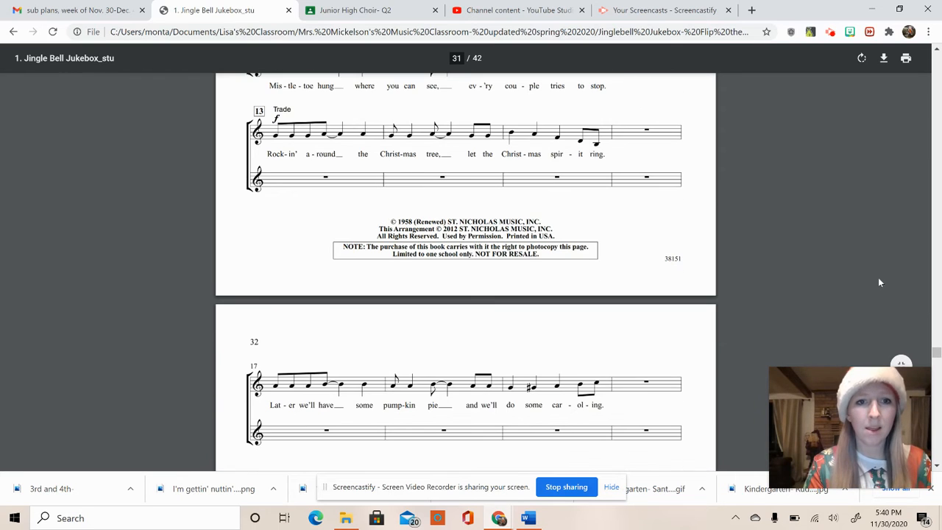
{"action": "scroll", "scroll_direction": "down", "scroll_amount": 3}
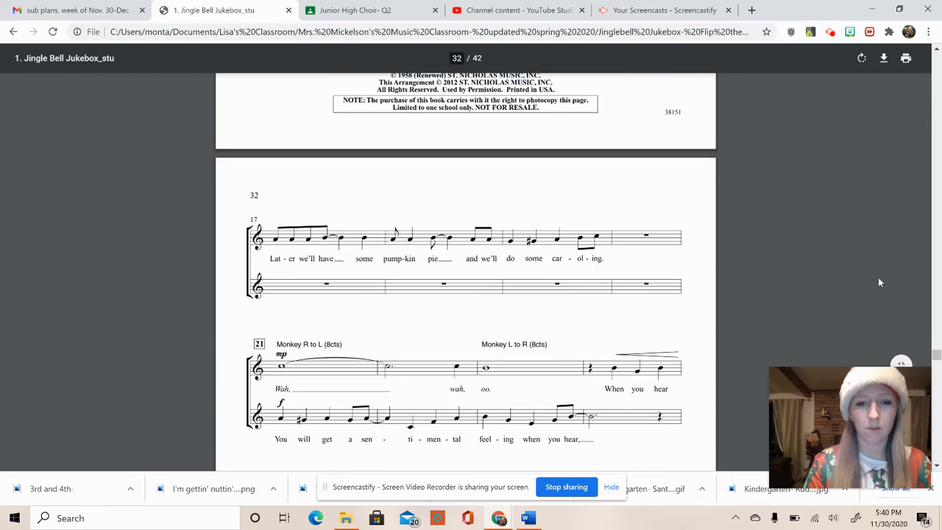
{"action": "scroll", "scroll_direction": "down", "scroll_amount": 3}
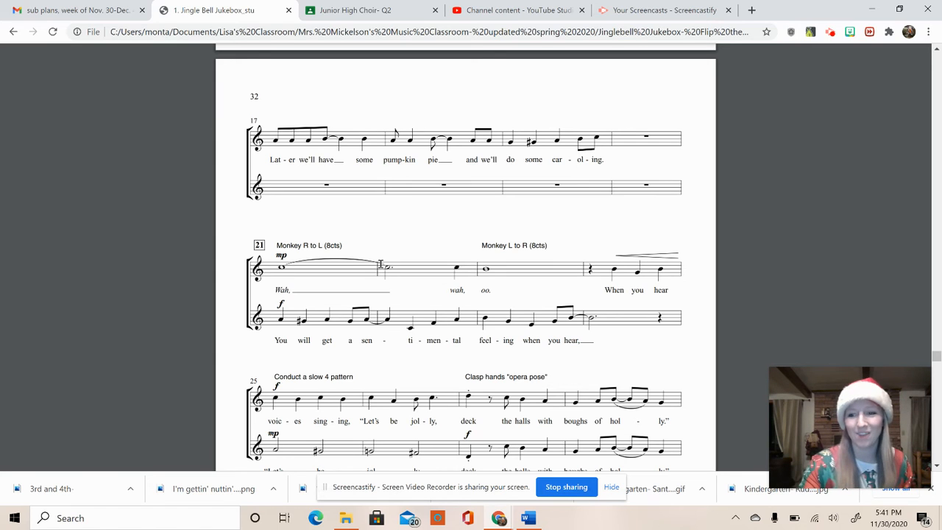
{"action": "scroll", "scroll_direction": "down", "scroll_amount": 3}
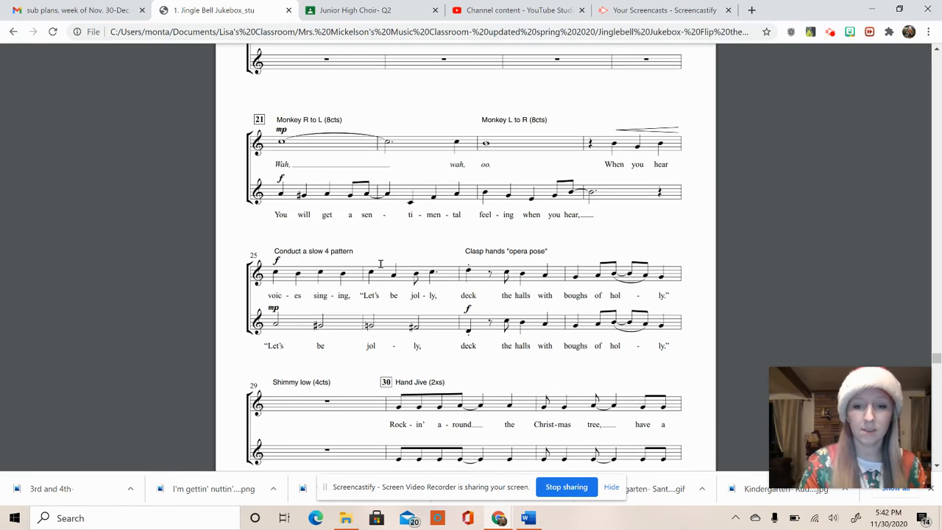
{"action": "scroll", "scroll_direction": "down", "scroll_amount": 3}
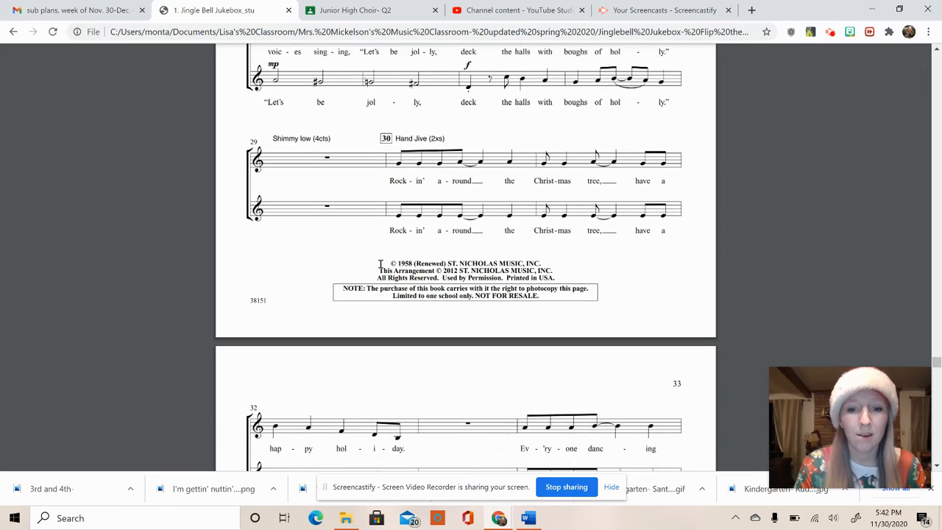
{"action": "scroll", "scroll_direction": "down", "scroll_amount": 3}
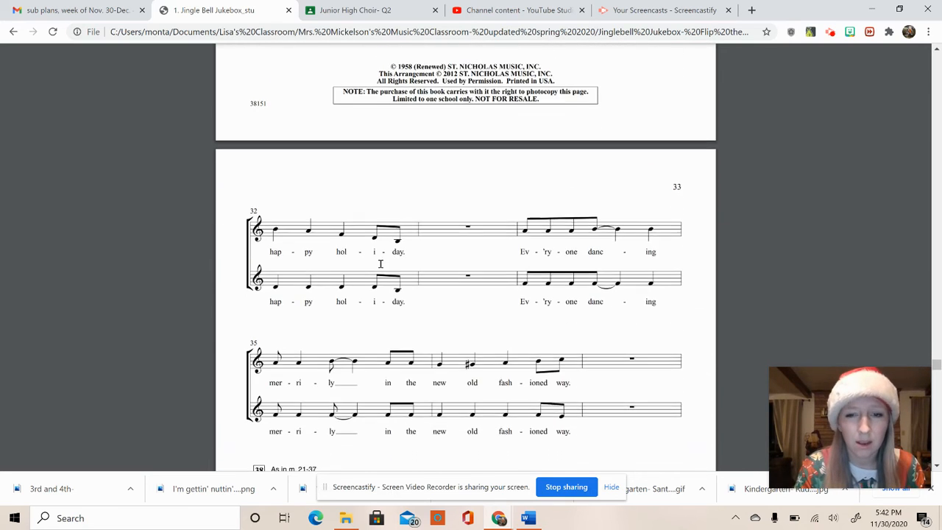
{"action": "scroll", "scroll_direction": "down", "scroll_amount": 3}
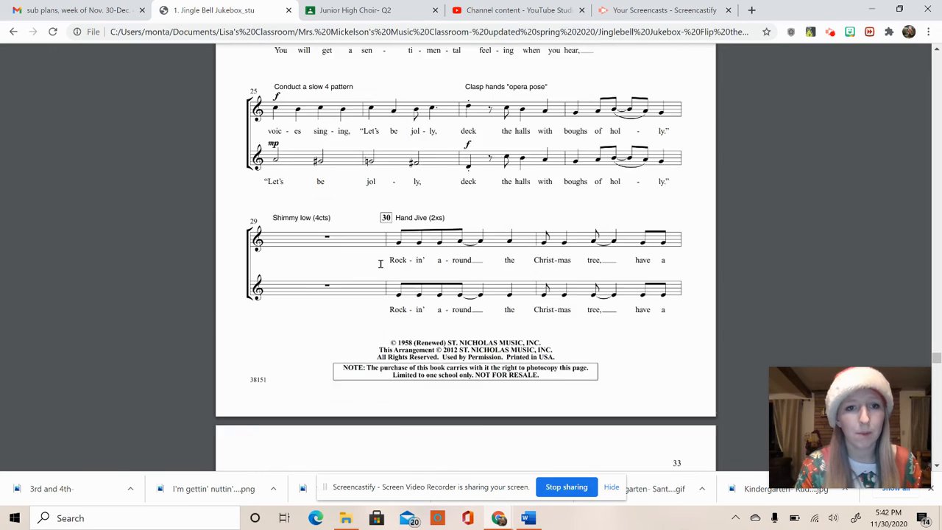
{"action": "scroll", "scroll_direction": "up", "scroll_amount": 3}
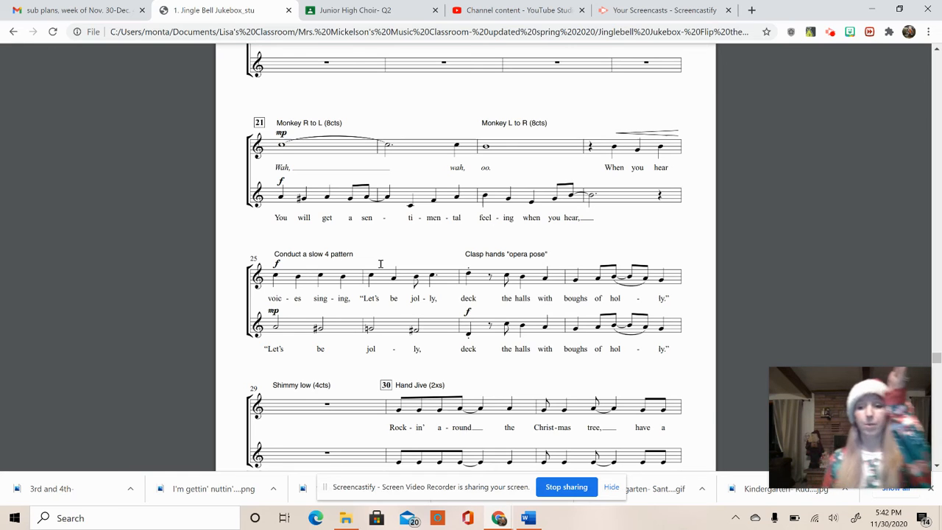
{"action": "scroll", "scroll_direction": "down", "scroll_amount": 3}
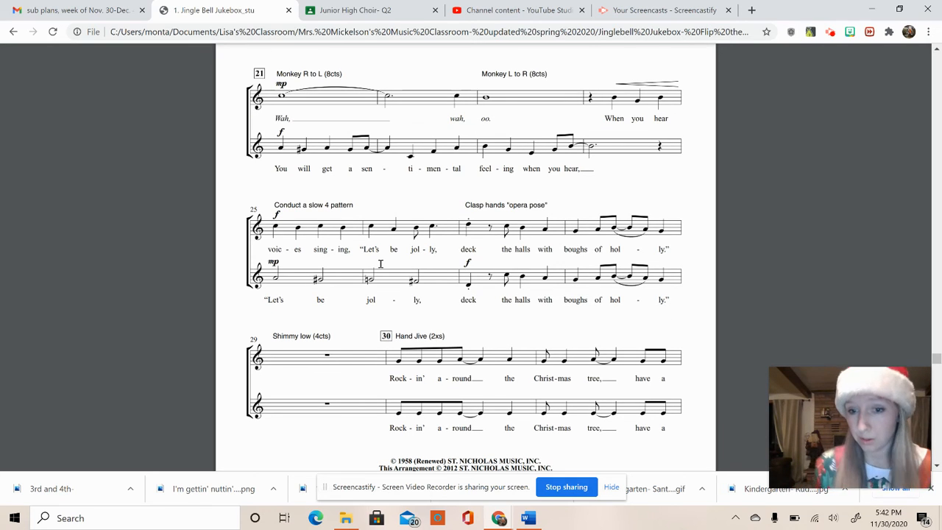
{"action": "scroll", "scroll_direction": "down", "scroll_amount": 3}
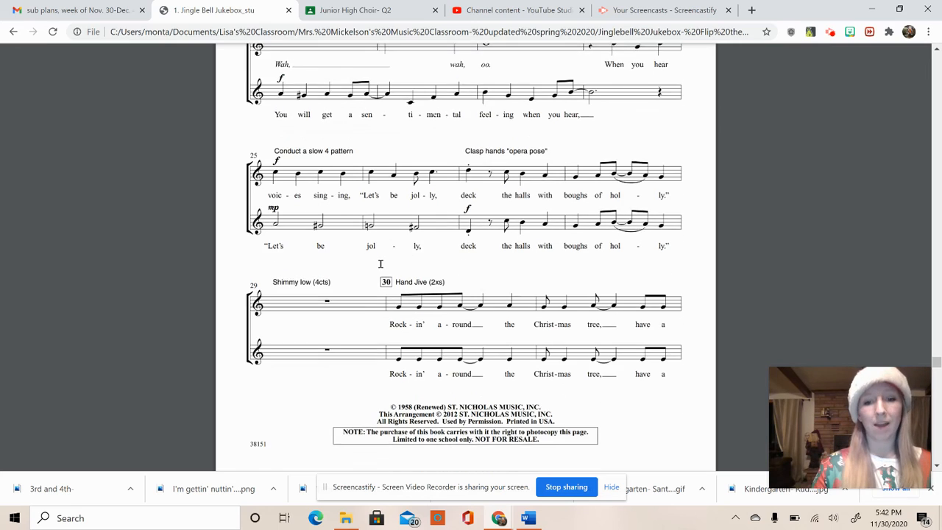
{"action": "scroll", "scroll_direction": "down", "scroll_amount": 3}
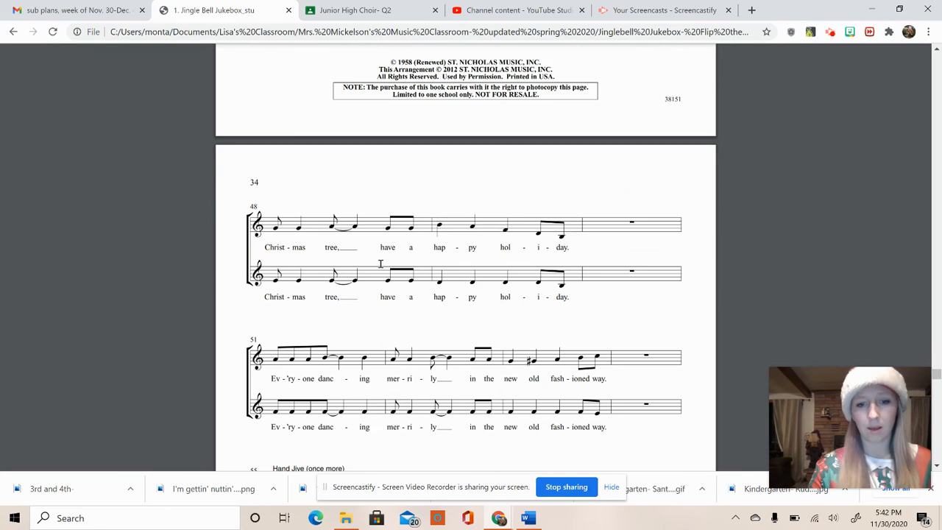
{"action": "scroll", "scroll_direction": "down", "scroll_amount": 3}
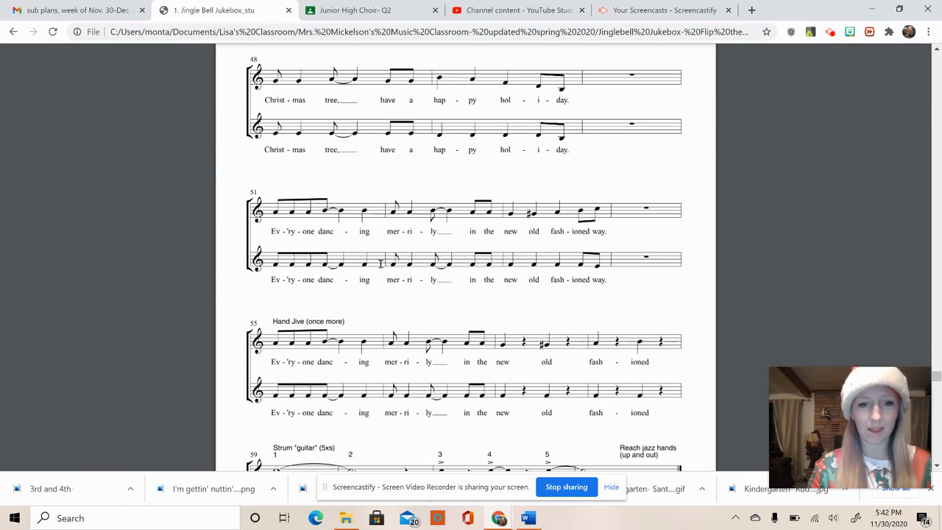
{"action": "scroll", "scroll_direction": "down", "scroll_amount": 3}
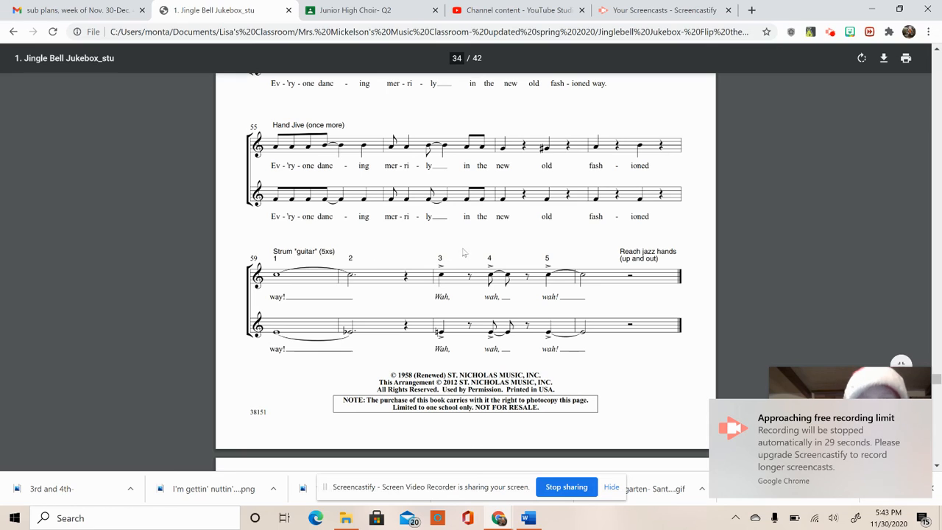
{"action": "mouse_move", "coordinate": [552, 259]}
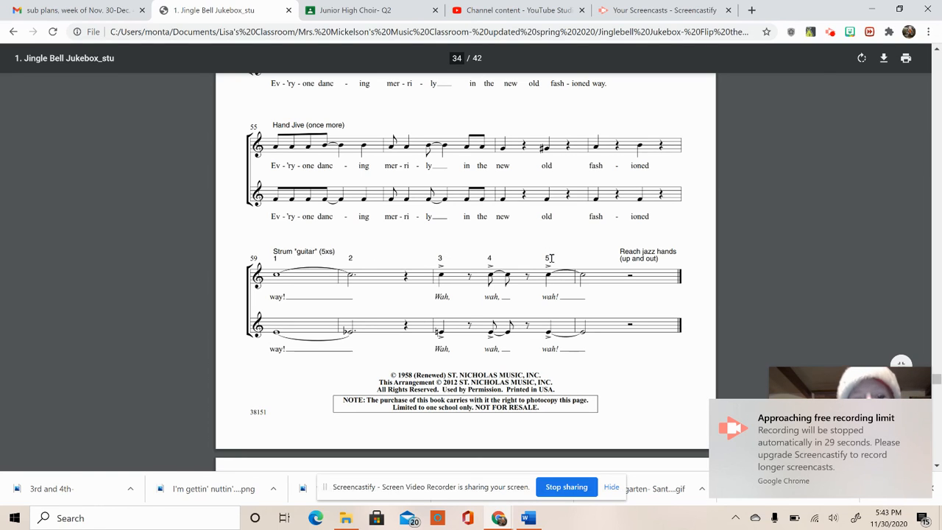